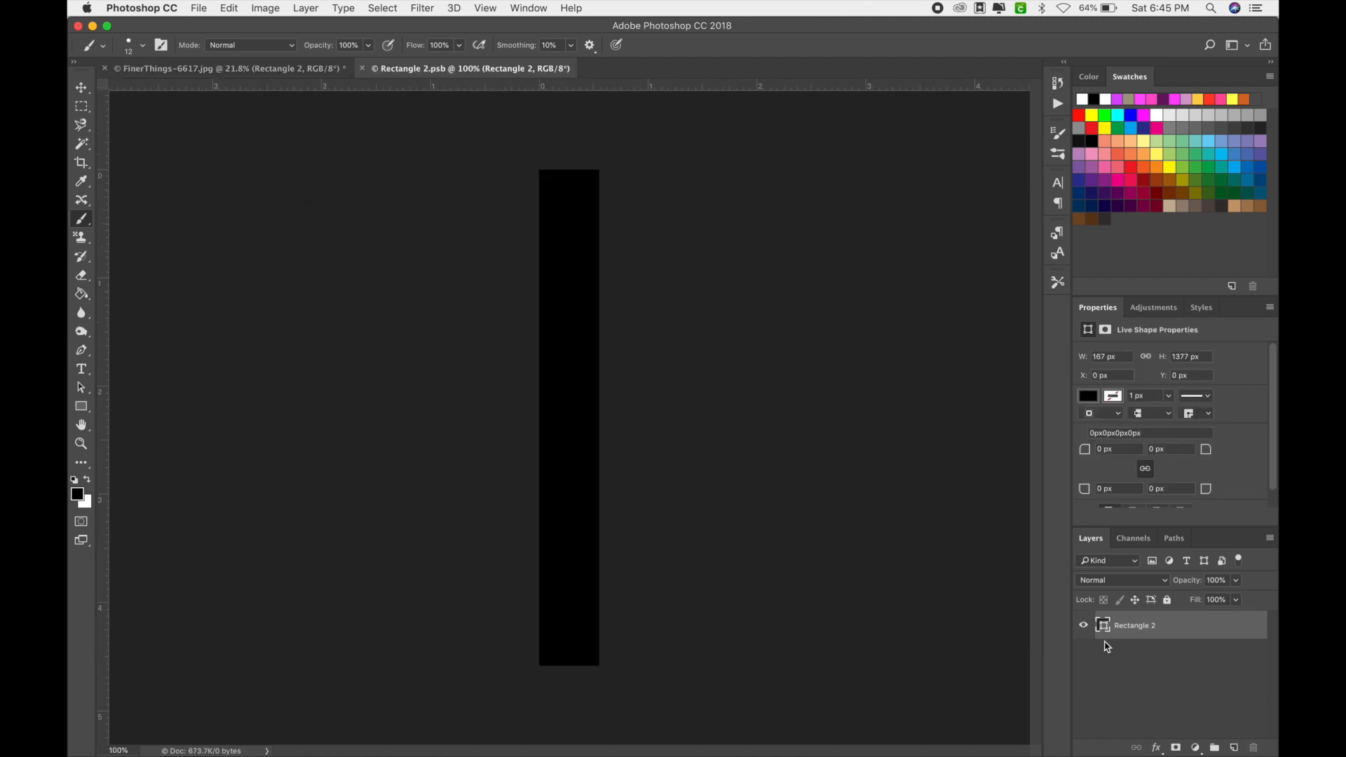
Open the File menu in the Rectangle 2 spine document to reach Place Embedded
left_click(199, 8)
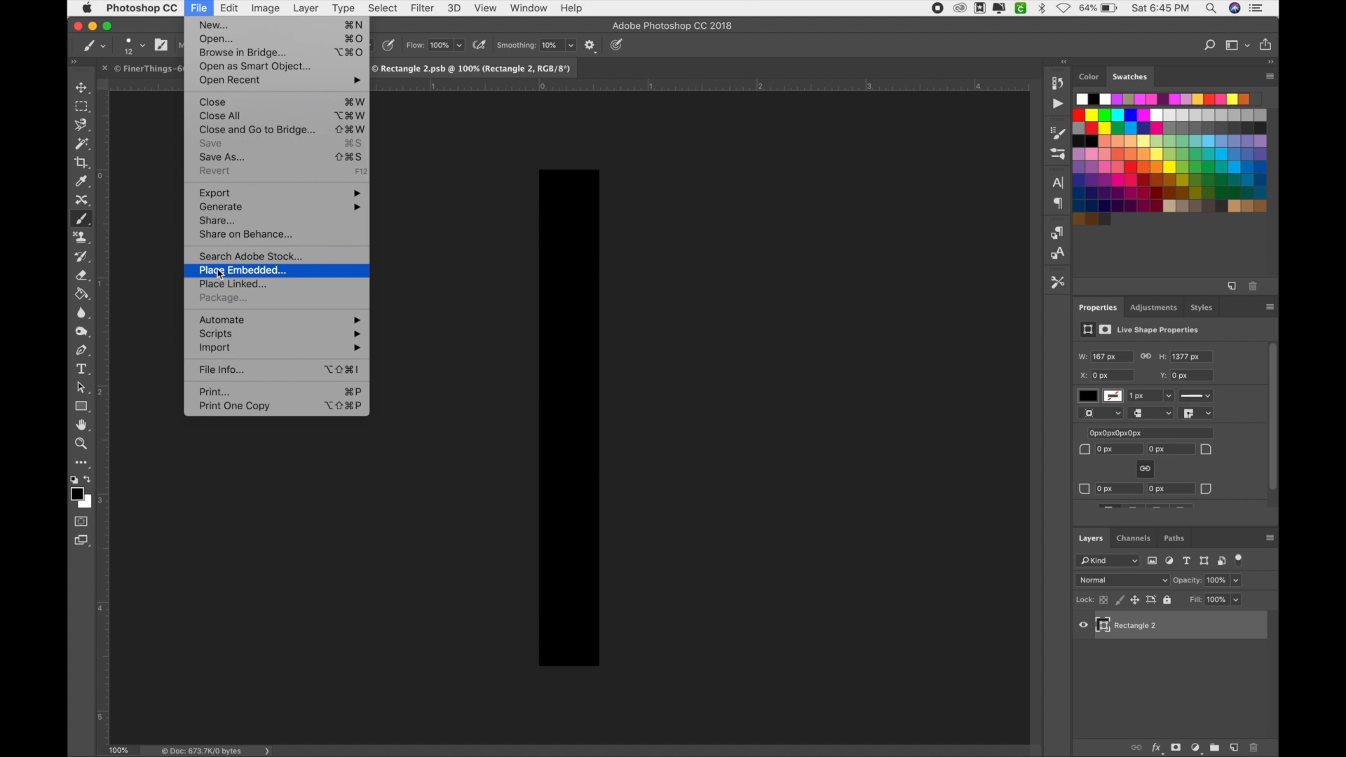
left_click(243, 269)
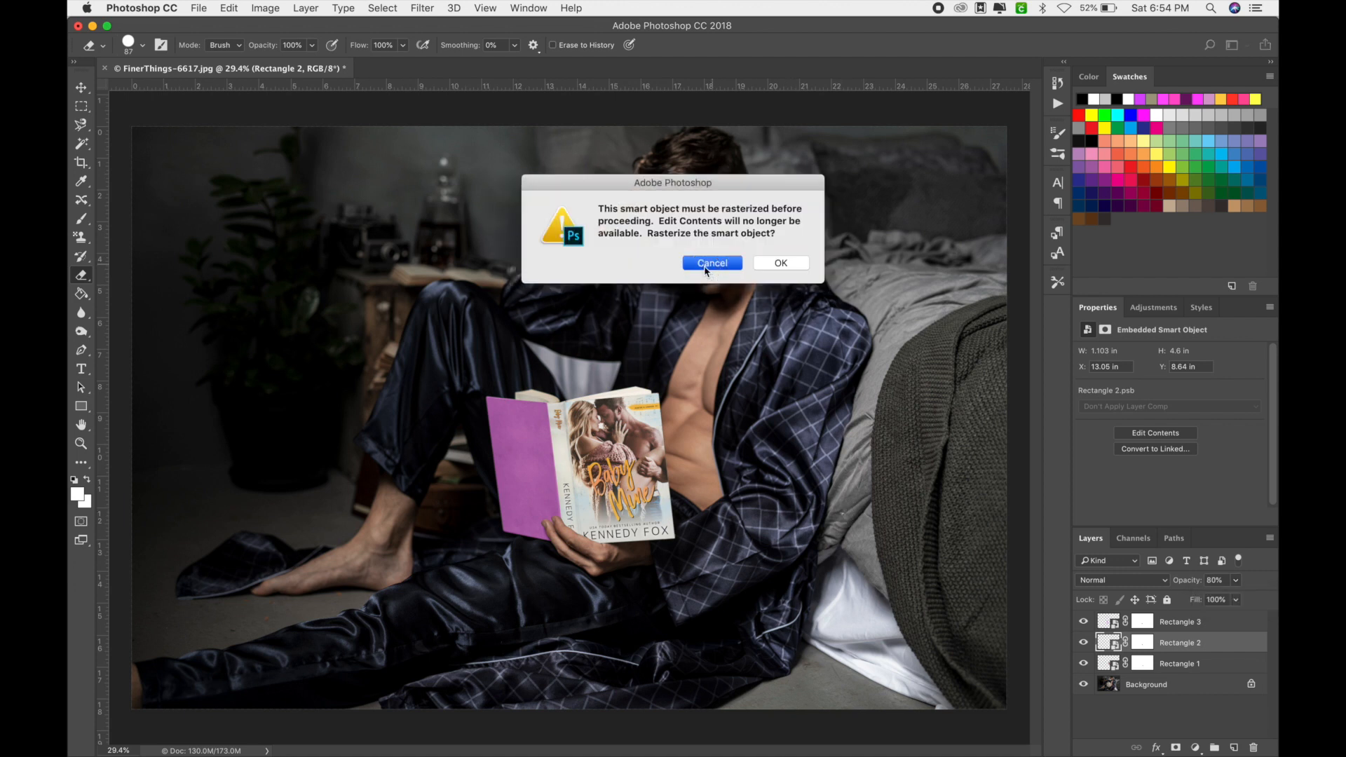
Cancel the rasterize warning so the cover smart object stays unrasterized
left_click(712, 263)
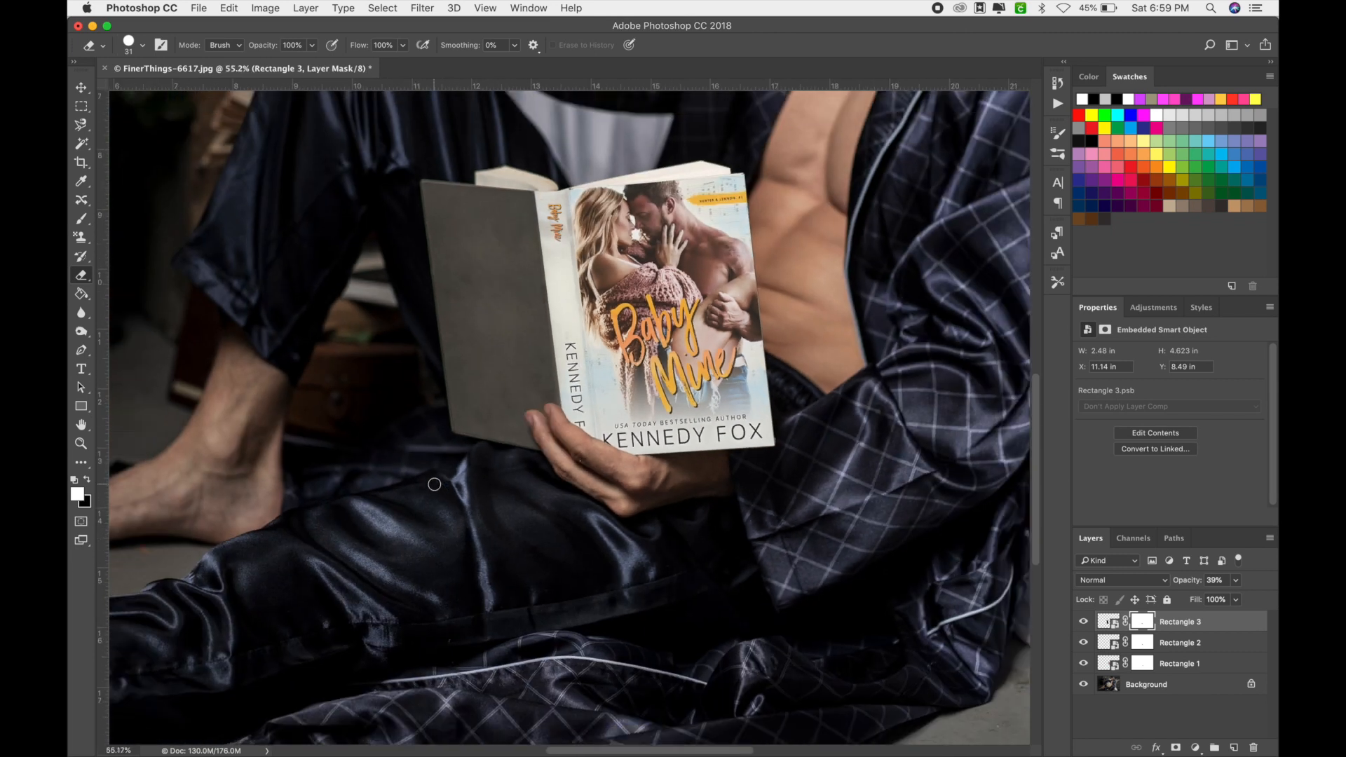